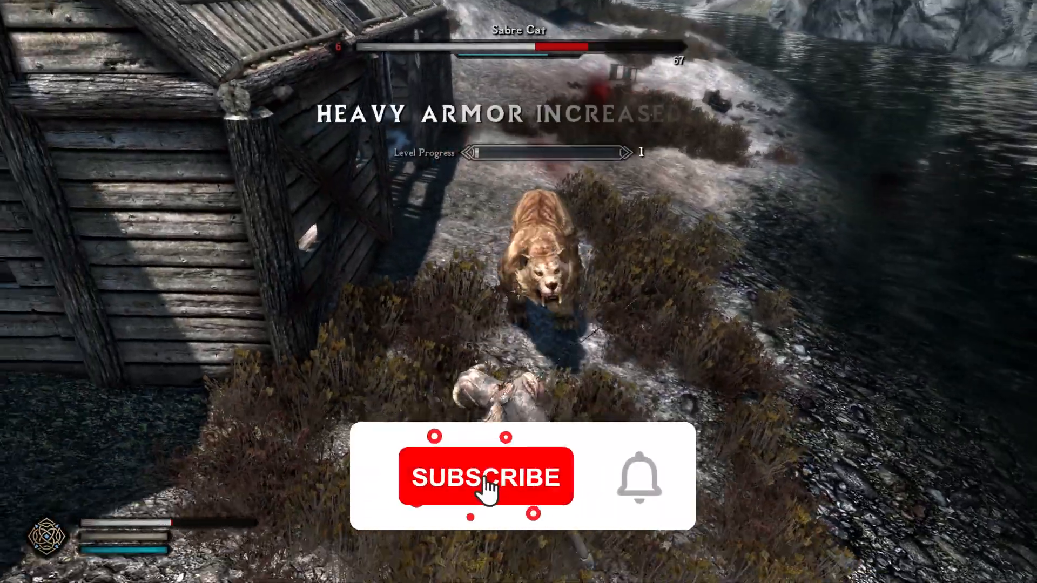
Step: From Steam's library, browse Skyrim Special Edition's local files via Manage
{"action": "left_click", "coordinate": [483, 476]}
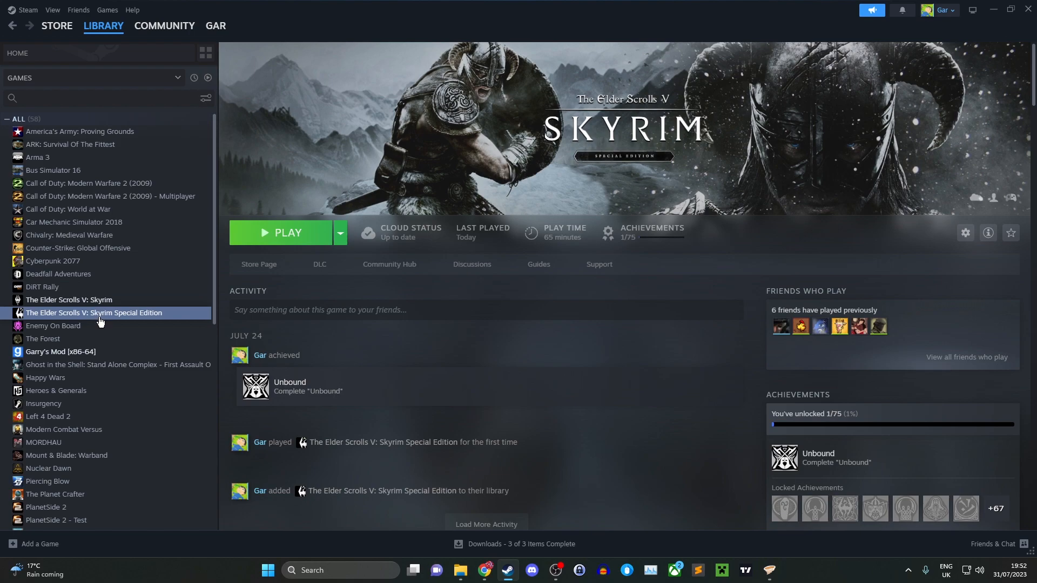
{"action": "right_click", "coordinate": [95, 313]}
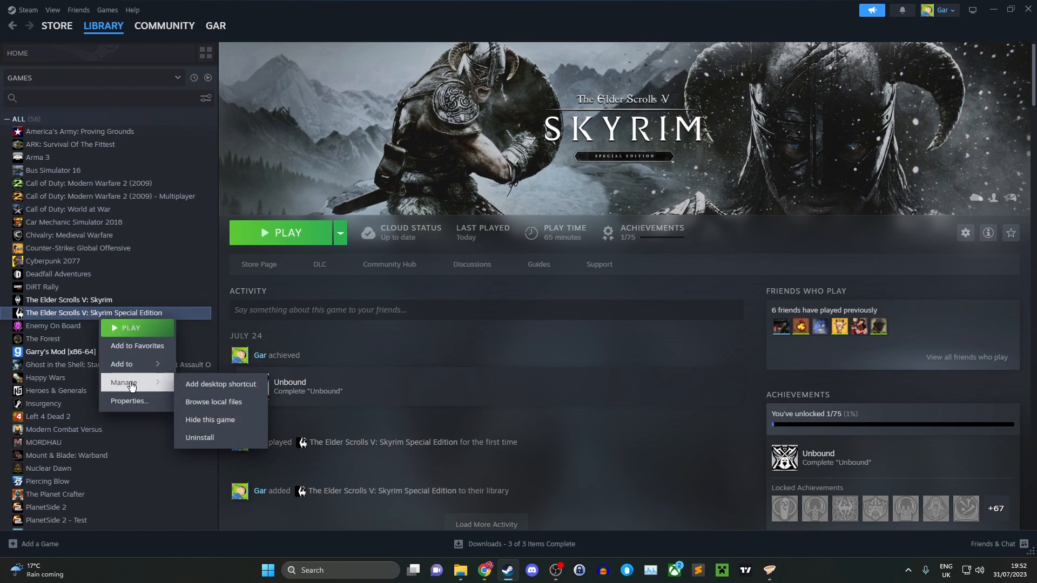
{"action": "left_click", "coordinate": [427, 510]}
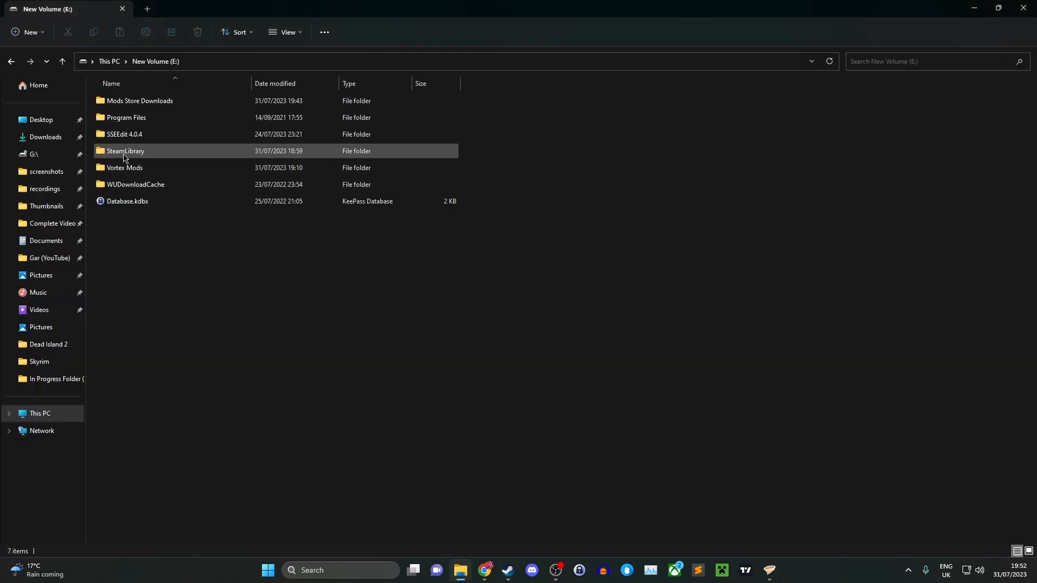
Step: Navigate through SteamLibrary and common into the Skyrim Special Edition install folder
{"action": "double_click", "coordinate": [125, 151]}
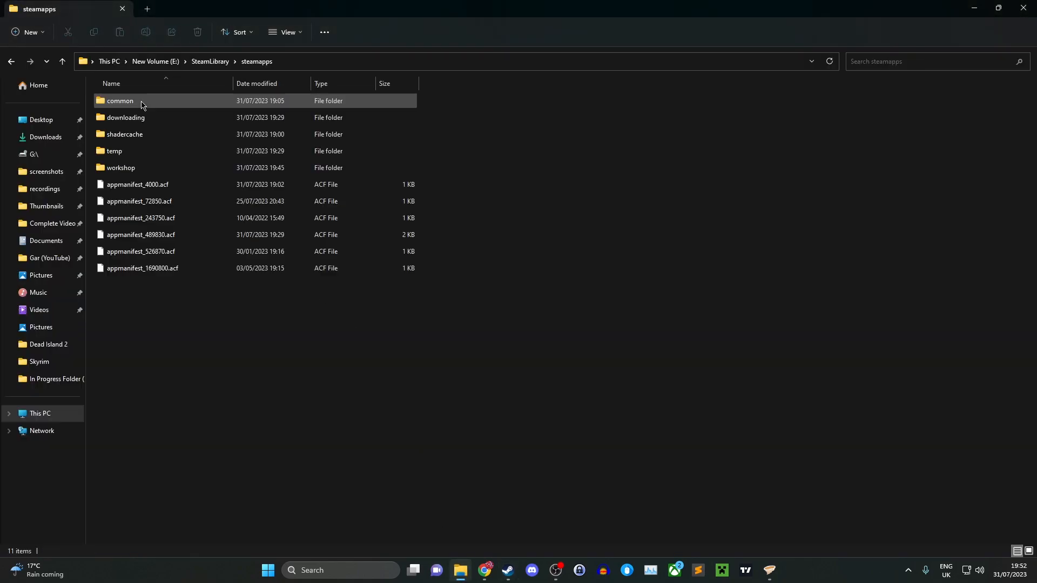
{"action": "double_click", "coordinate": [120, 101]}
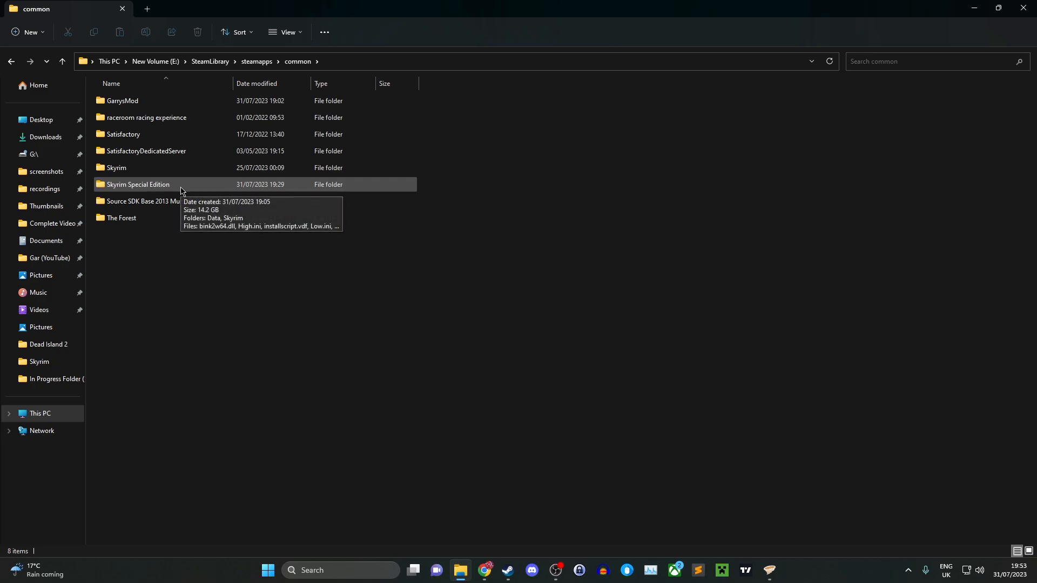
{"action": "double_click", "coordinate": [137, 185]}
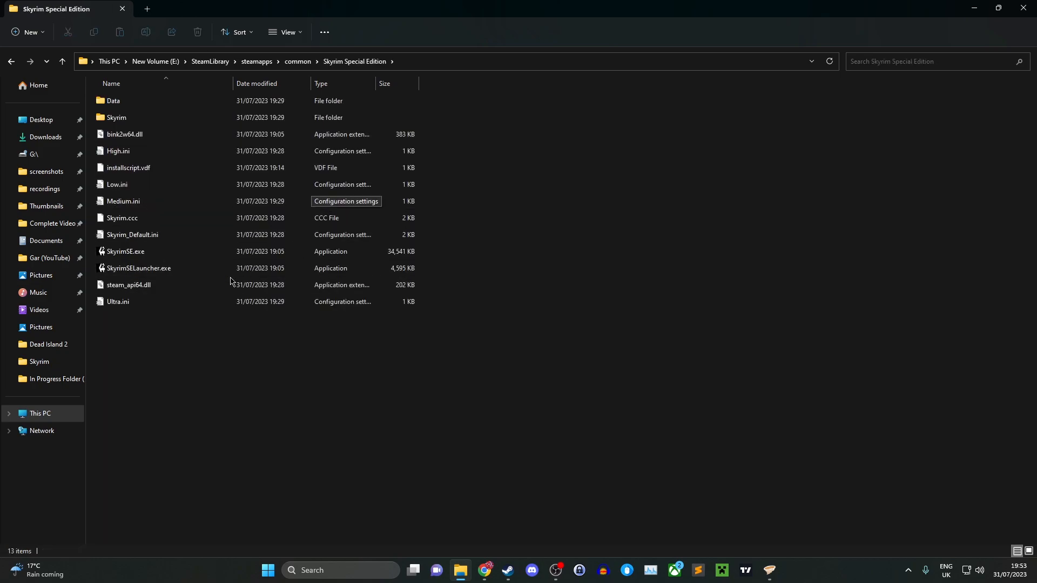
{"action": "left_click", "coordinate": [117, 185]}
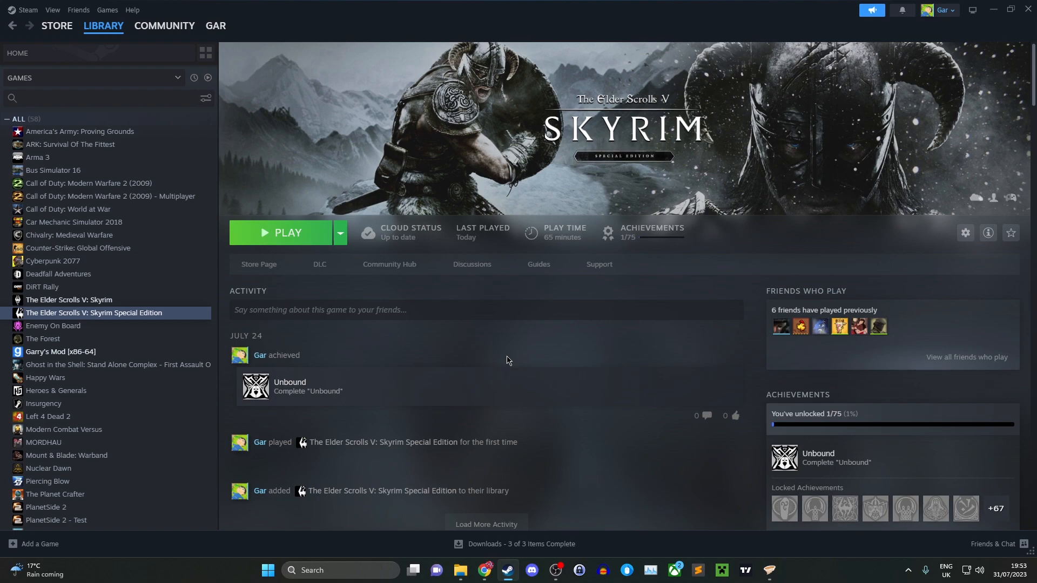
{"action": "mouse_move", "coordinate": [537, 455]}
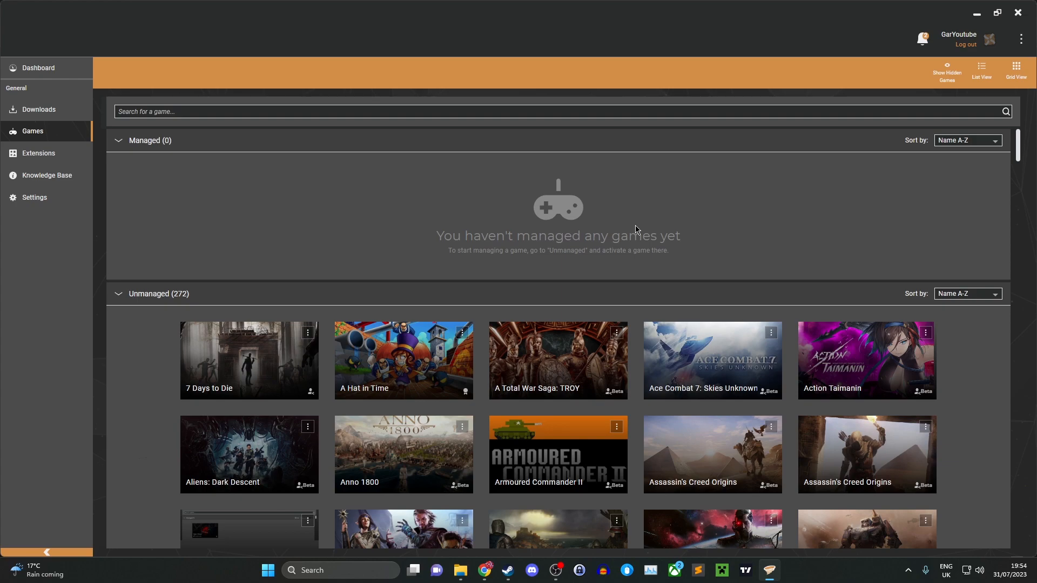
{"action": "mouse_move", "coordinate": [640, 234]}
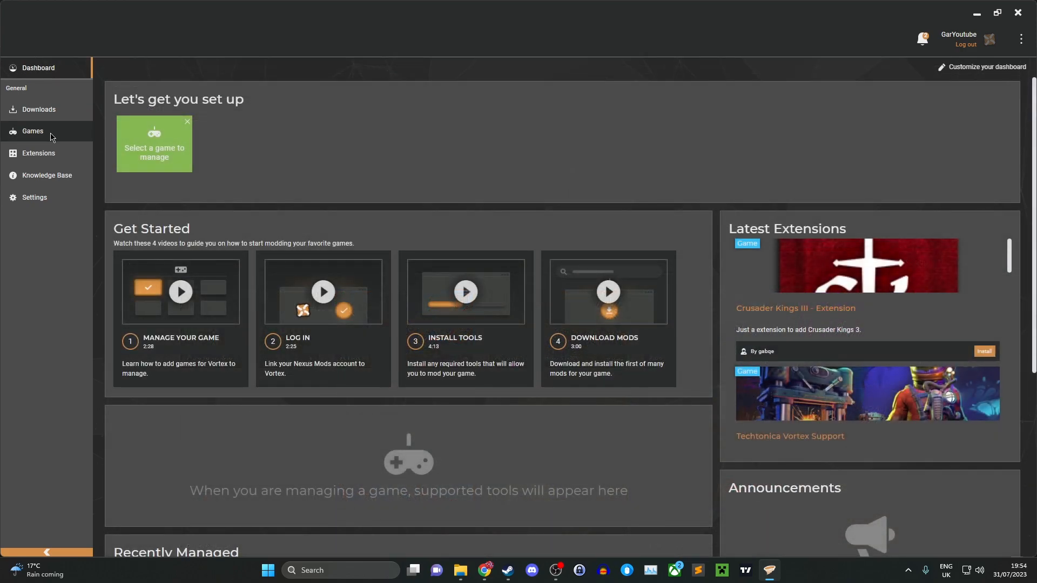
Step: Search the Games list for 'Skyrim' and start managing Skyrim Special Edition
{"action": "left_click", "coordinate": [32, 131]}
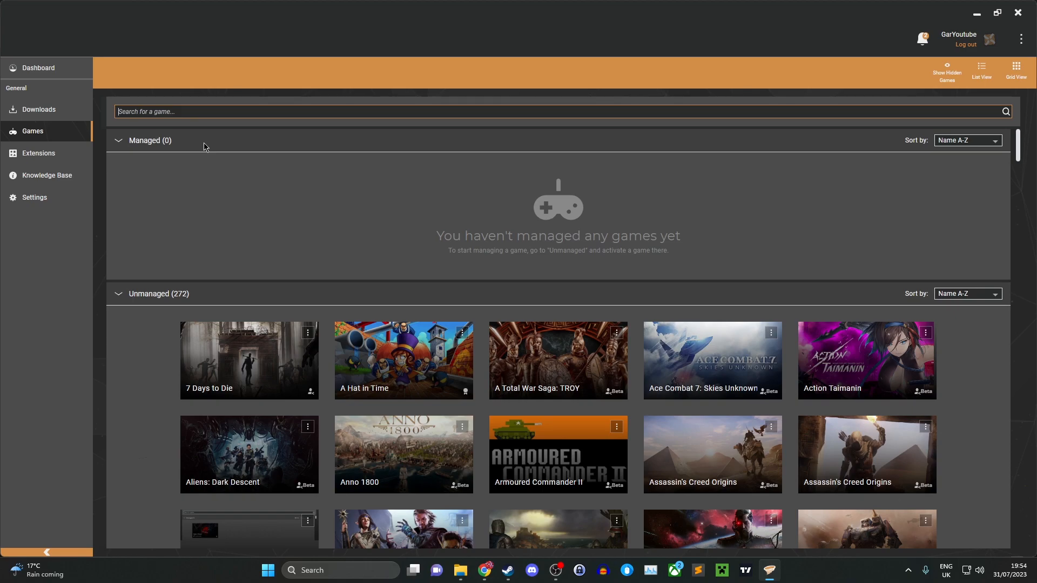
{"action": "type", "text": "Th"}
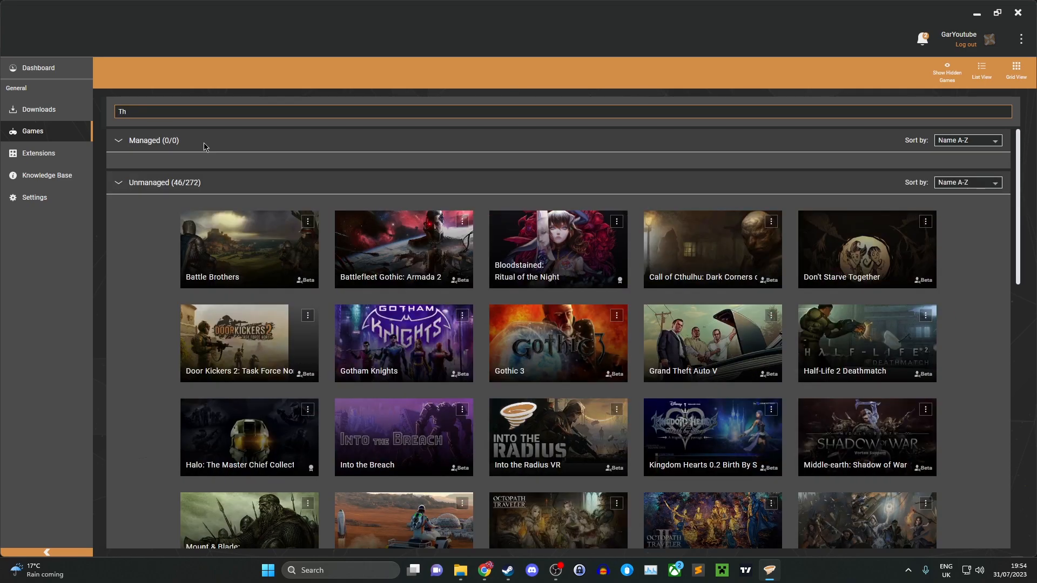
{"action": "key", "text": "Backspace"}
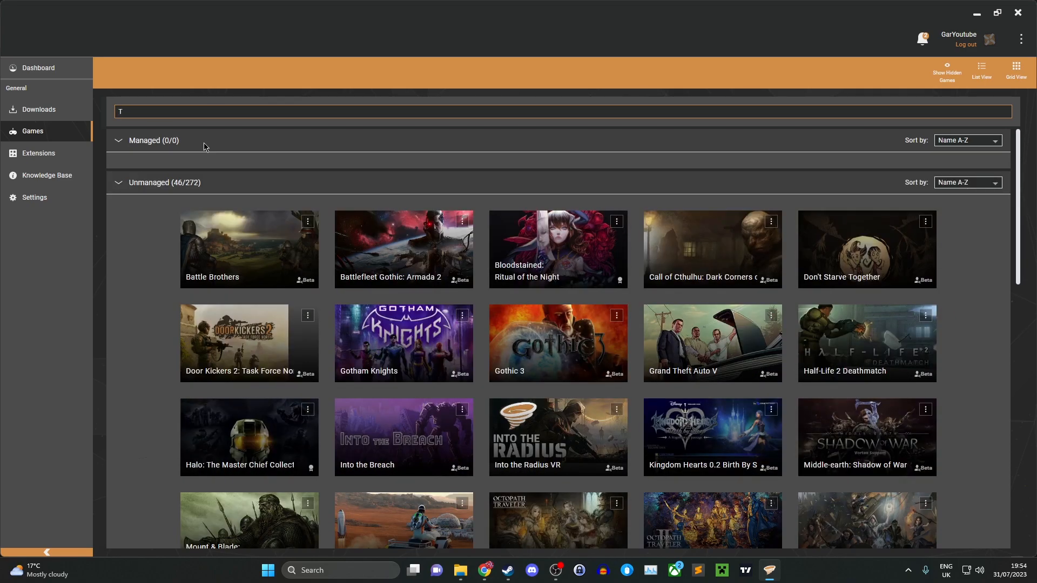
{"action": "type", "text": "Skyrim"}
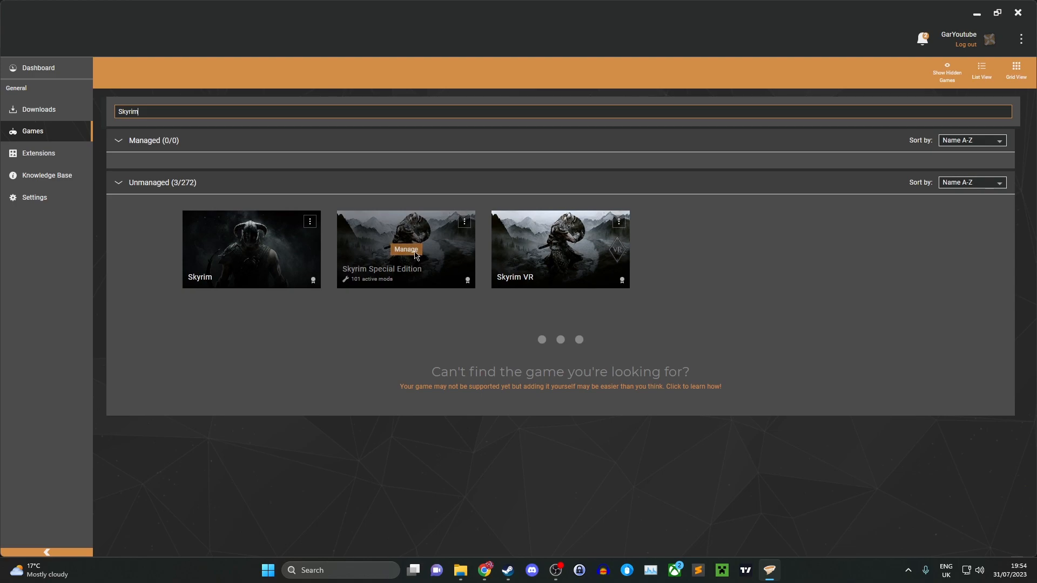
{"action": "left_click", "coordinate": [405, 249]}
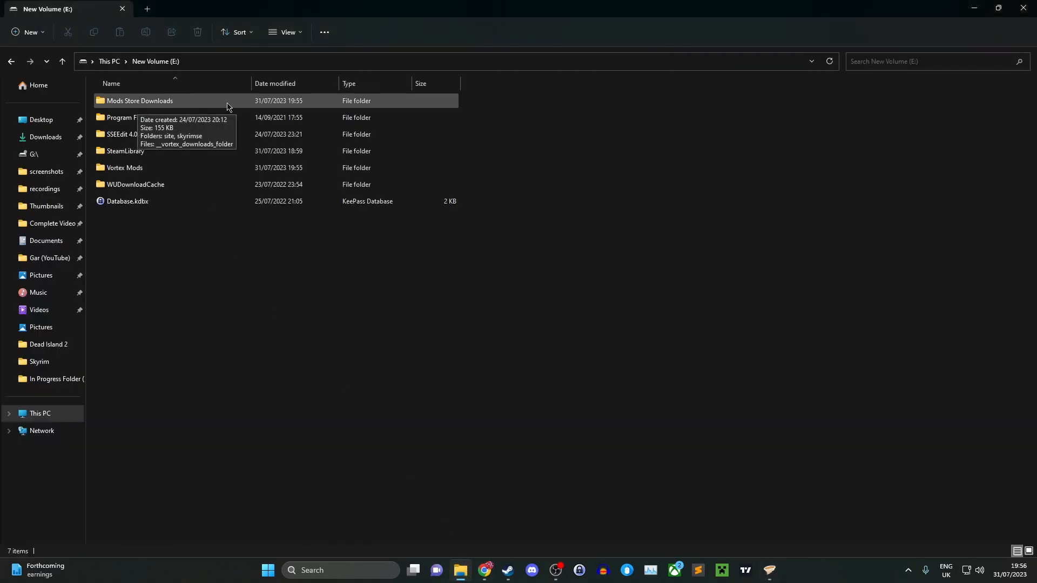
{"action": "mouse_move", "coordinate": [116, 179]}
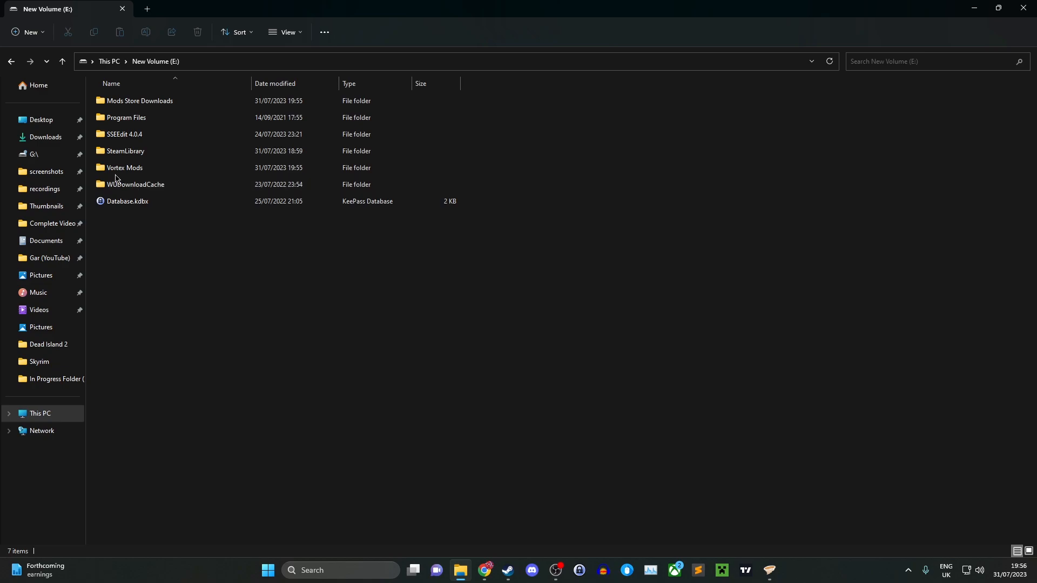
{"action": "mouse_move", "coordinate": [153, 171]}
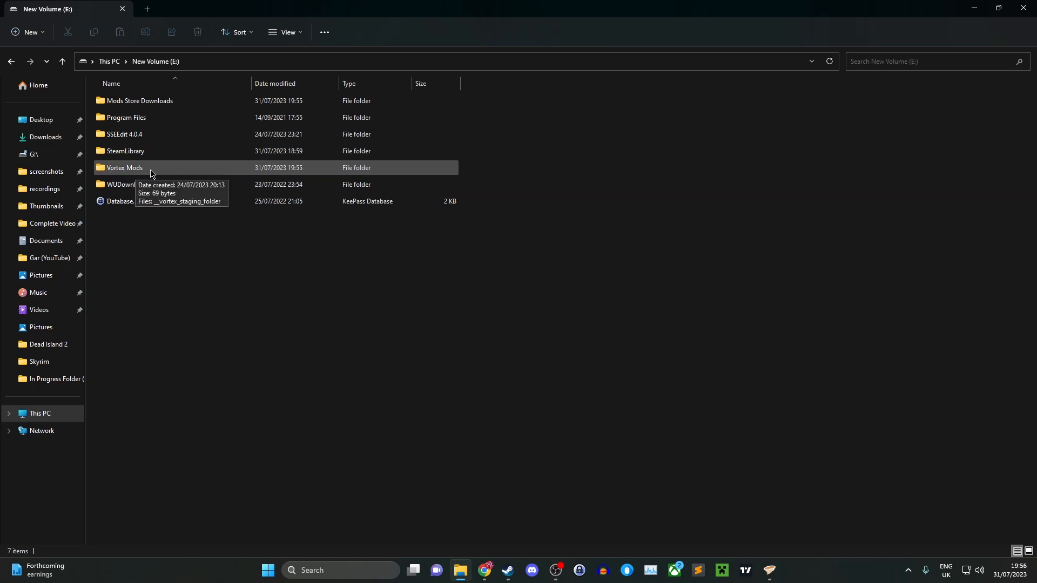
{"action": "mouse_move", "coordinate": [139, 101]}
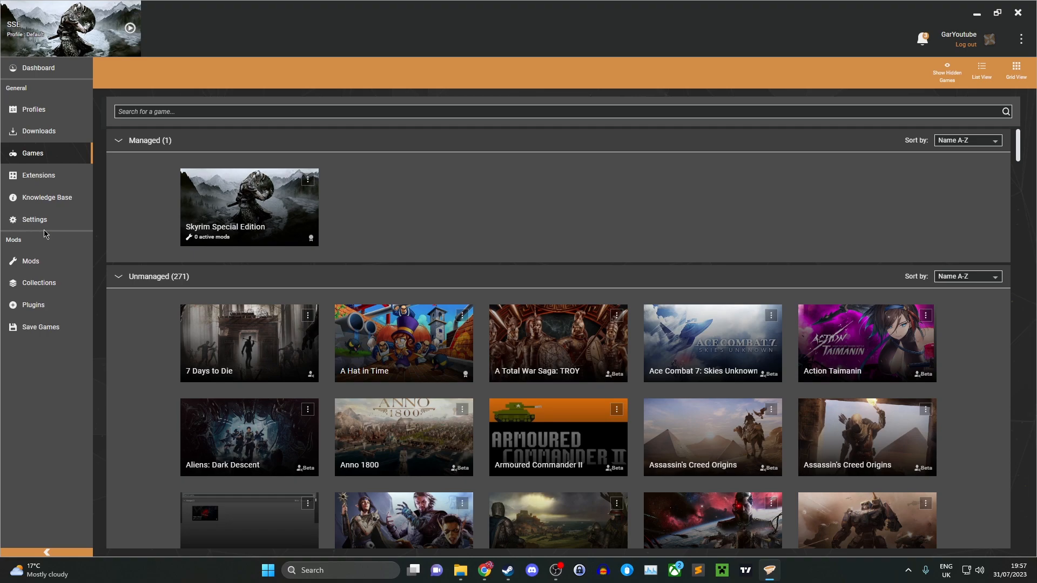
{"action": "left_click", "coordinate": [34, 219]}
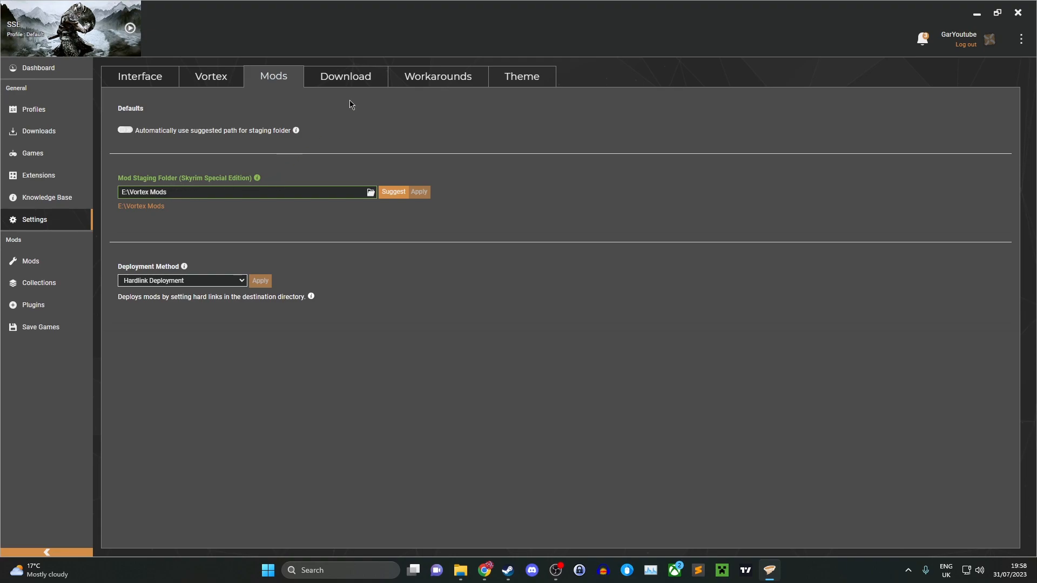
{"action": "left_click", "coordinate": [344, 75]}
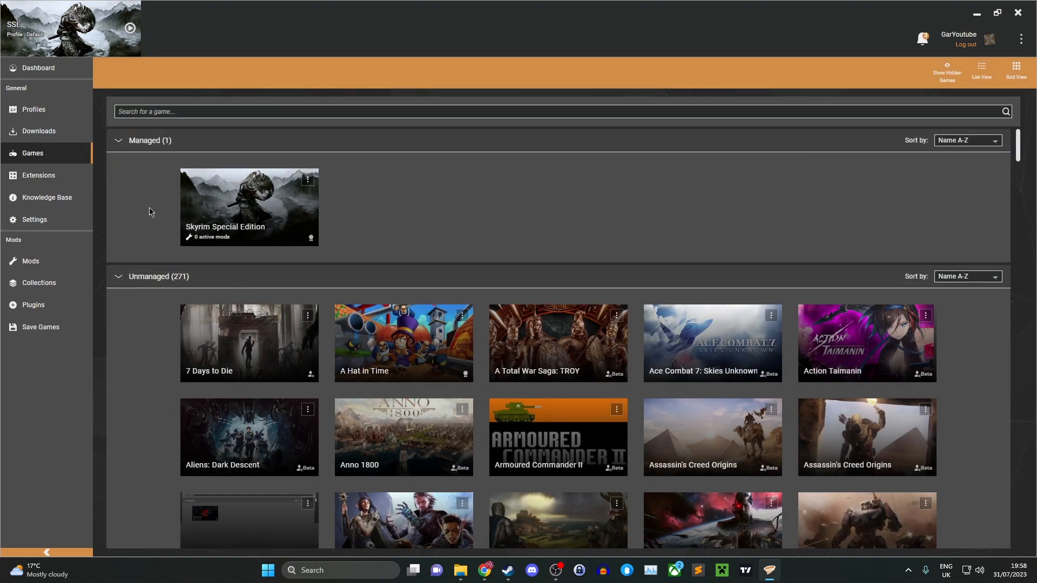
{"action": "mouse_move", "coordinate": [474, 349]}
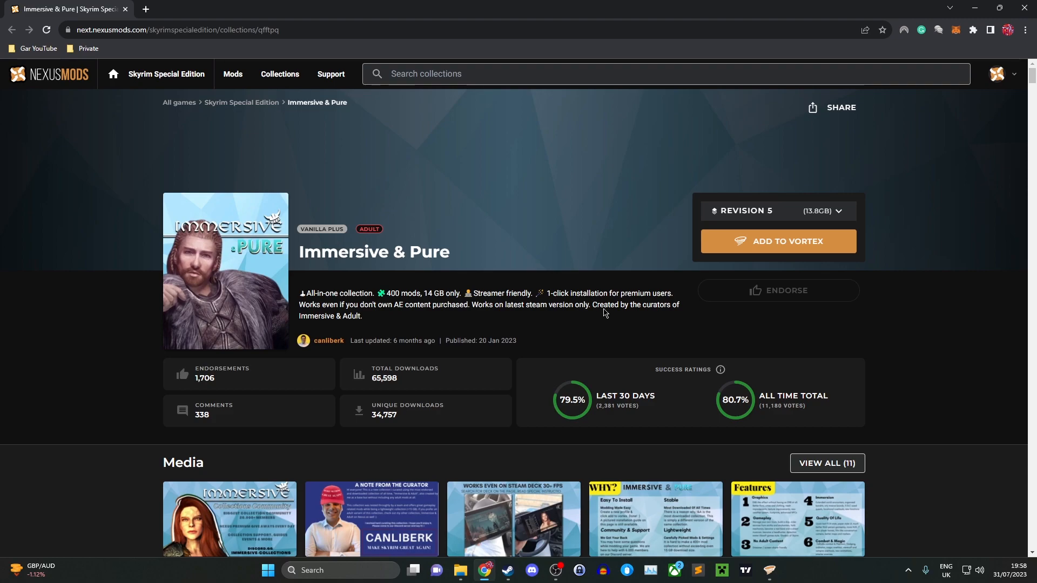
{"action": "mouse_move", "coordinate": [751, 254]}
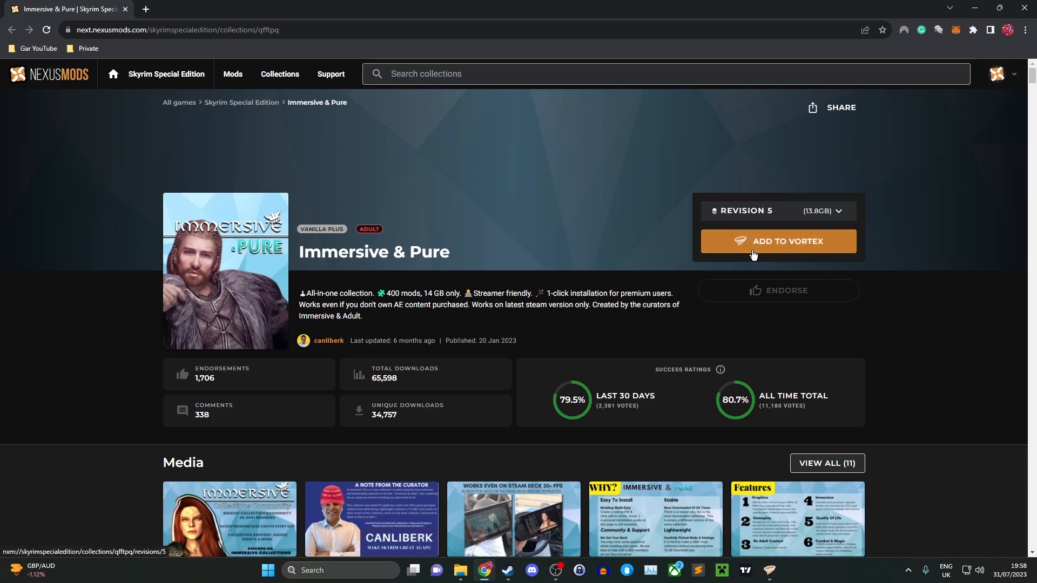
{"action": "mouse_move", "coordinate": [821, 223]}
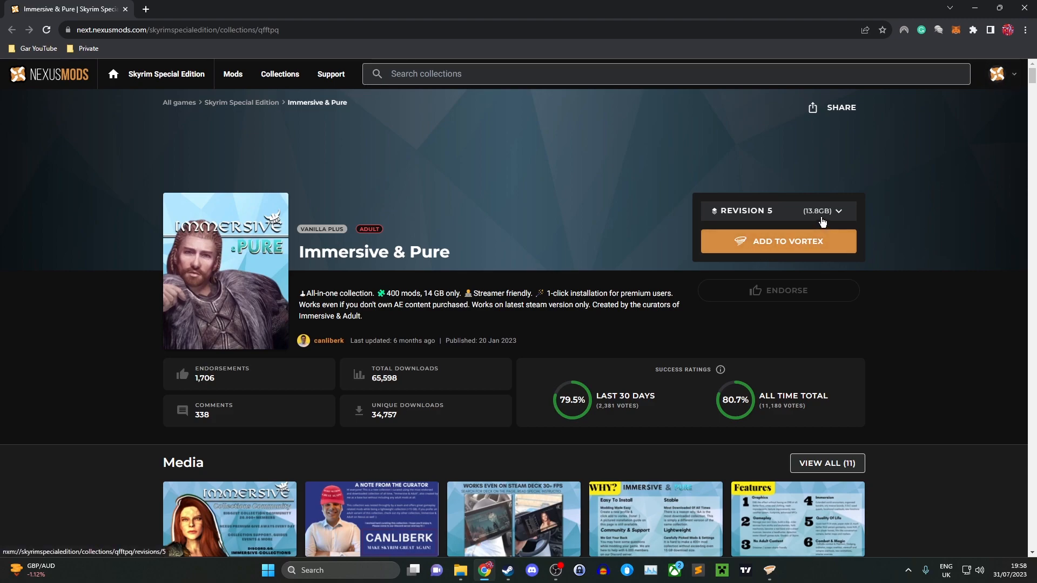
Step: Pick revision 5 of Immersive & Pure and add the collection to Vortex
{"action": "left_click", "coordinate": [776, 210]}
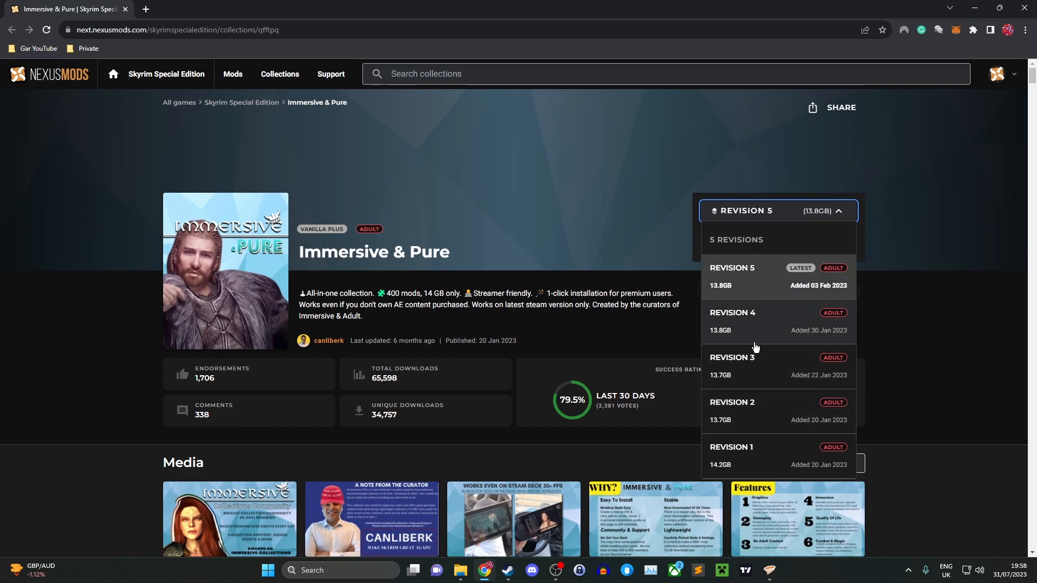
{"action": "mouse_move", "coordinate": [820, 291]}
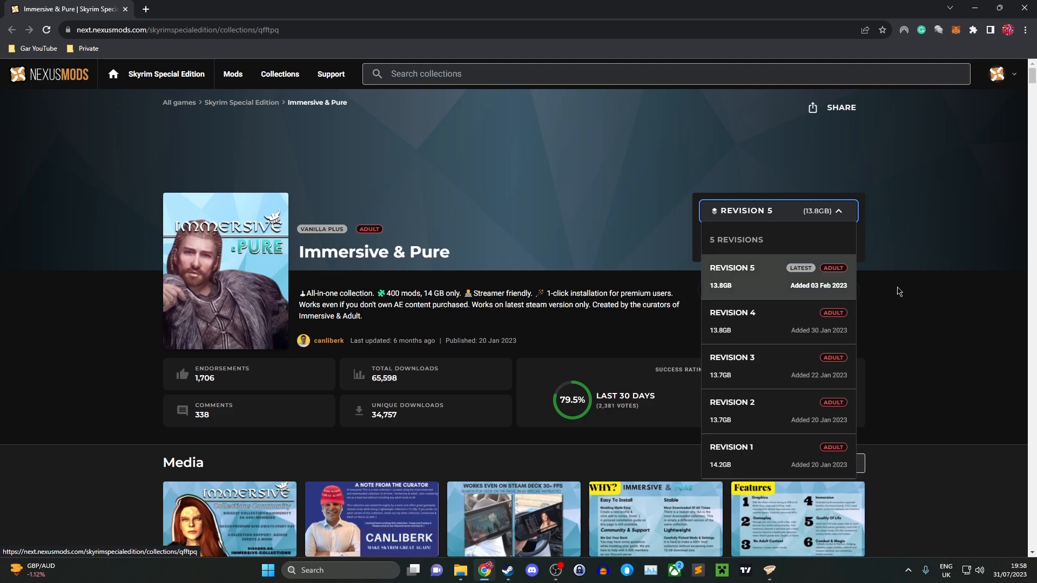
{"action": "left_click", "coordinate": [777, 211]}
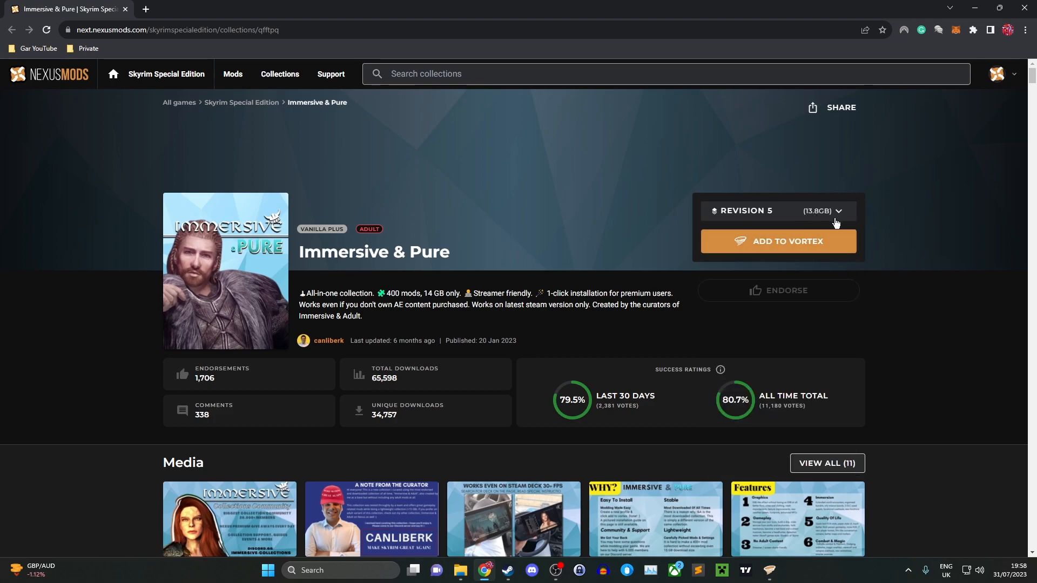
{"action": "mouse_move", "coordinate": [778, 241]}
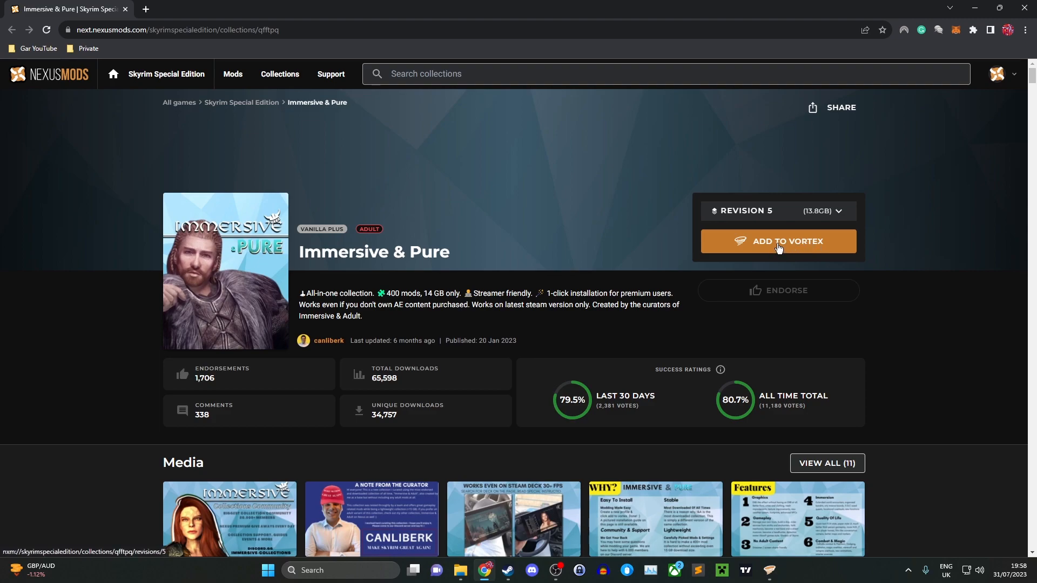
{"action": "left_click", "coordinate": [777, 241]}
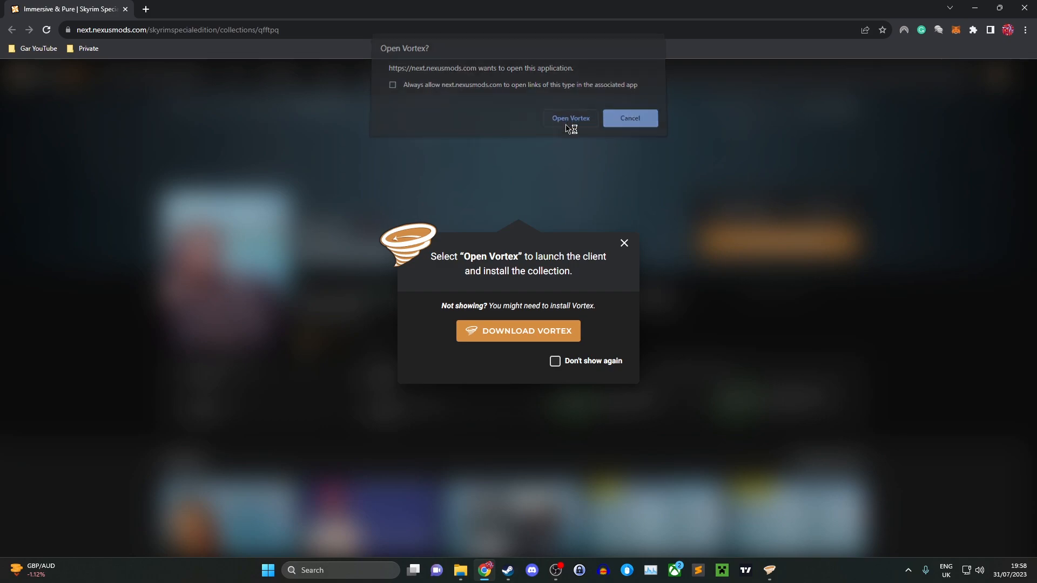
Step: Let the browser launch Vortex and install the collection now to the Default (Current) profile
{"action": "left_click", "coordinate": [570, 118]}
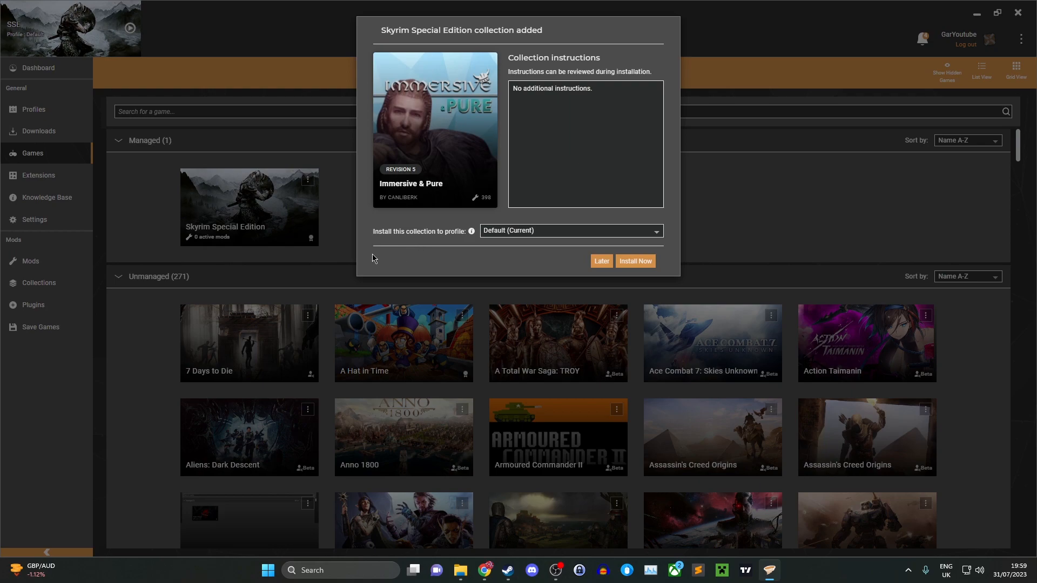
{"action": "mouse_move", "coordinate": [557, 237]}
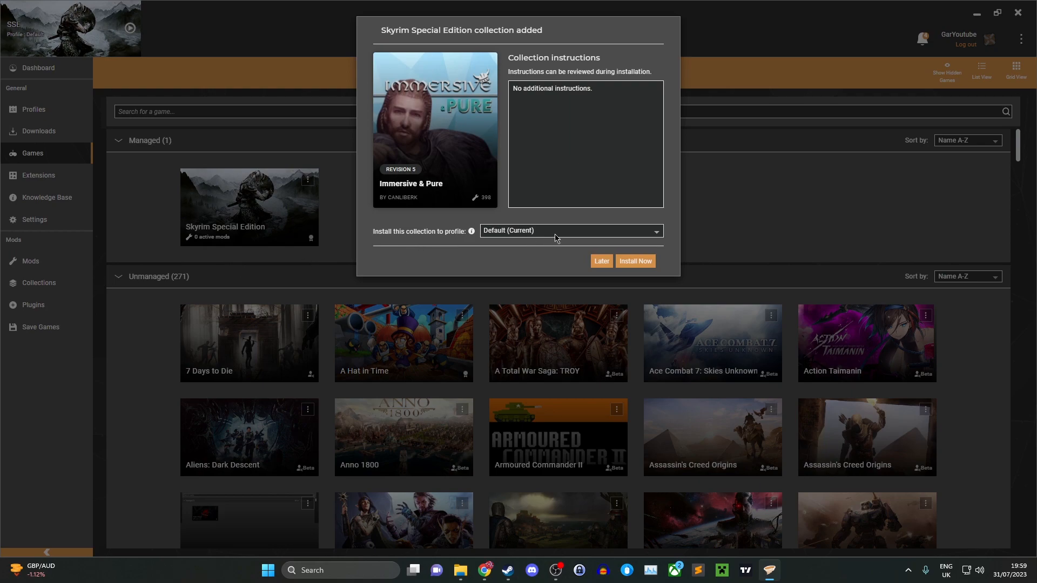
{"action": "left_click", "coordinate": [569, 230]}
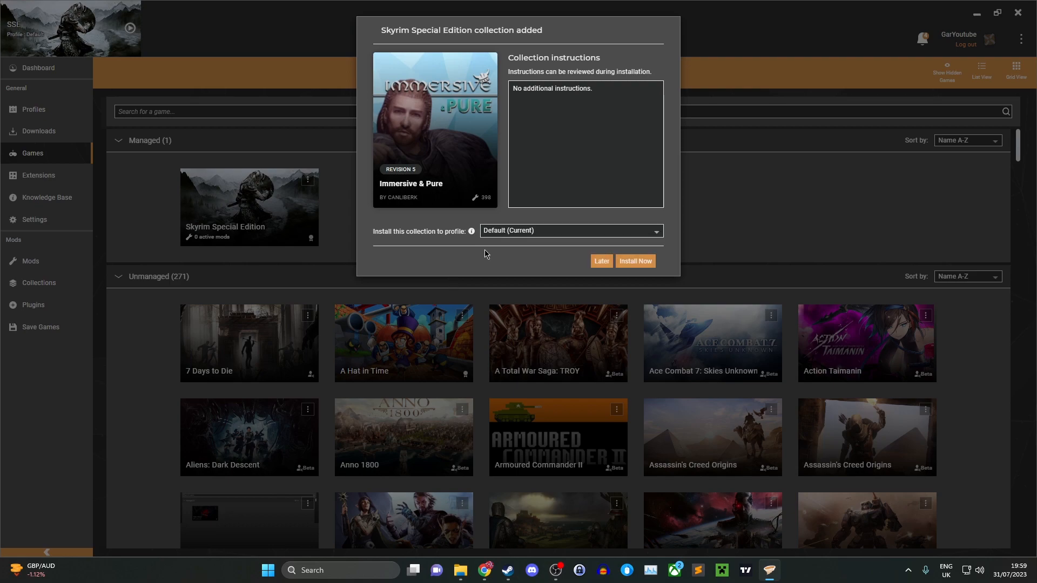
{"action": "mouse_move", "coordinate": [535, 240]}
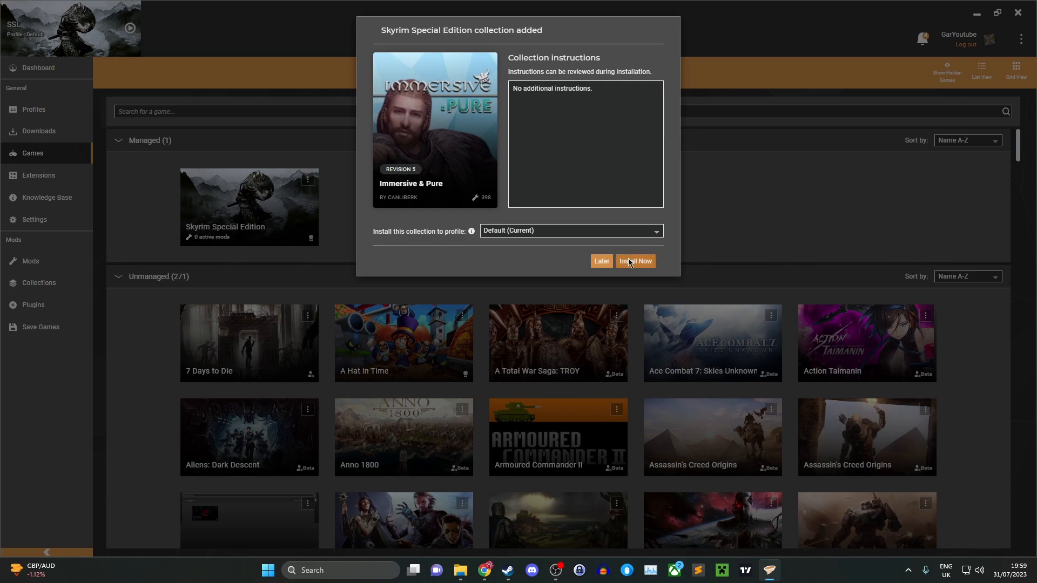
{"action": "left_click", "coordinate": [634, 260]}
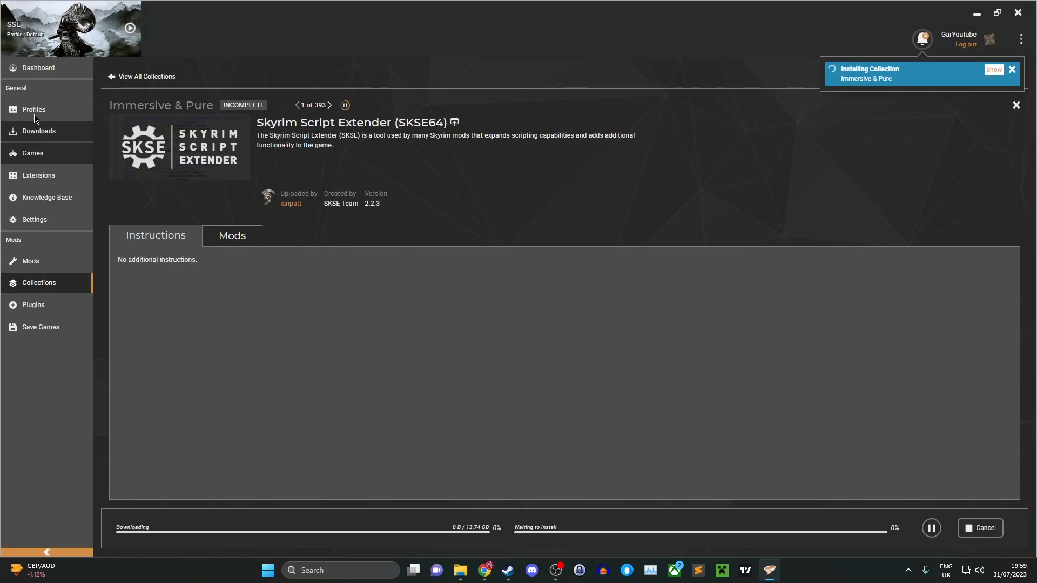
Step: Show the Mods list and dismiss the Mod instructions notice while mods install
{"action": "left_click", "coordinate": [34, 109]}
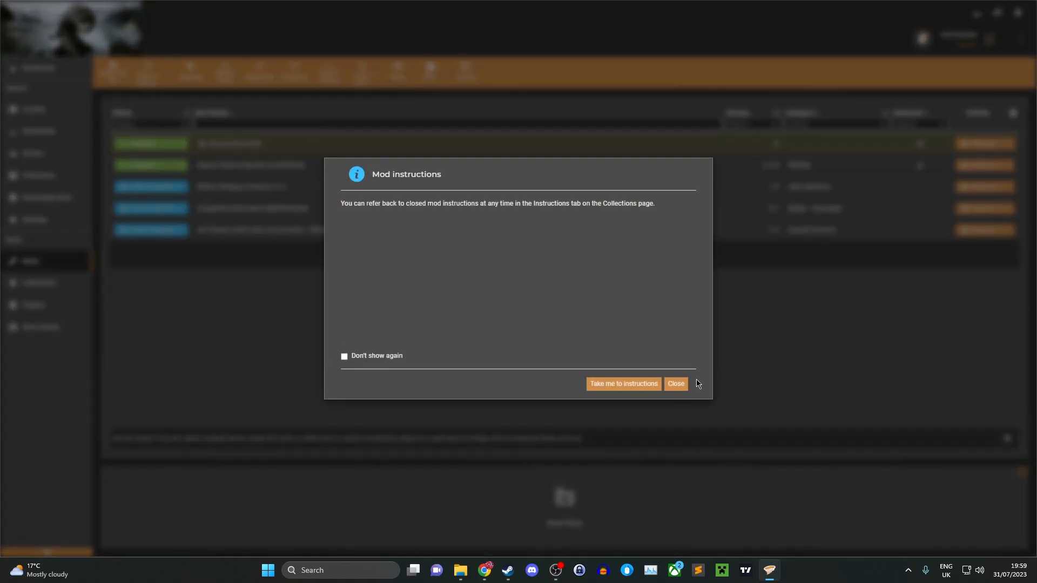
{"action": "left_click", "coordinate": [674, 383]}
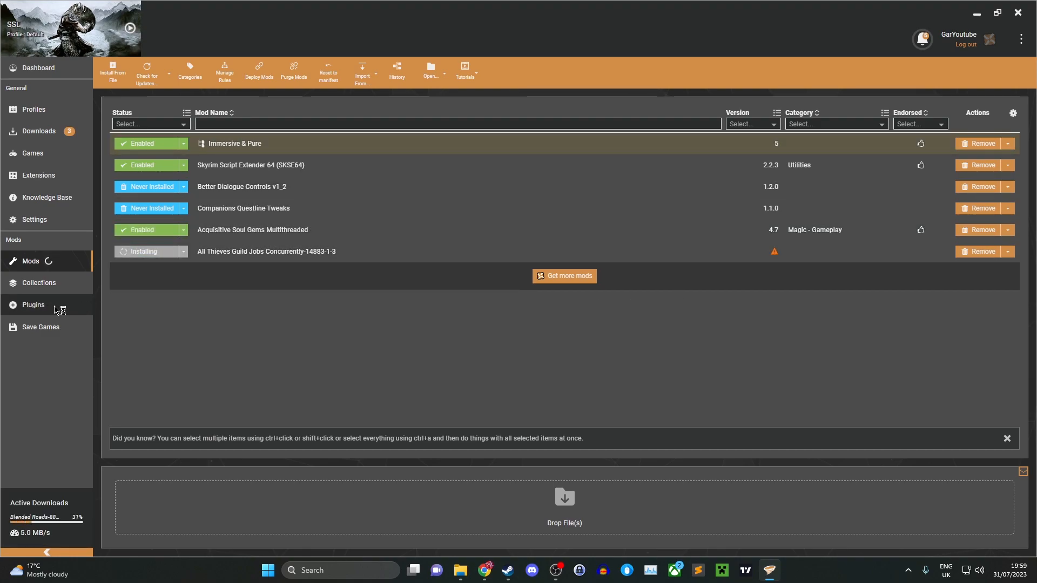
Step: View the collection once installed, confirming Immersive & Pure and its mods are enabled
{"action": "left_click", "coordinate": [32, 304]}
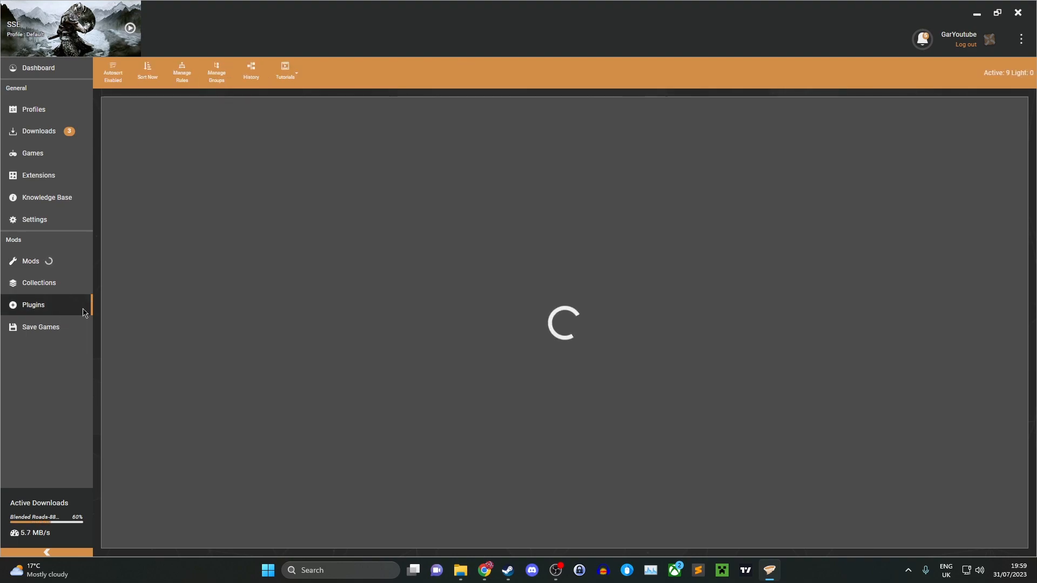
{"action": "left_click", "coordinate": [34, 305]}
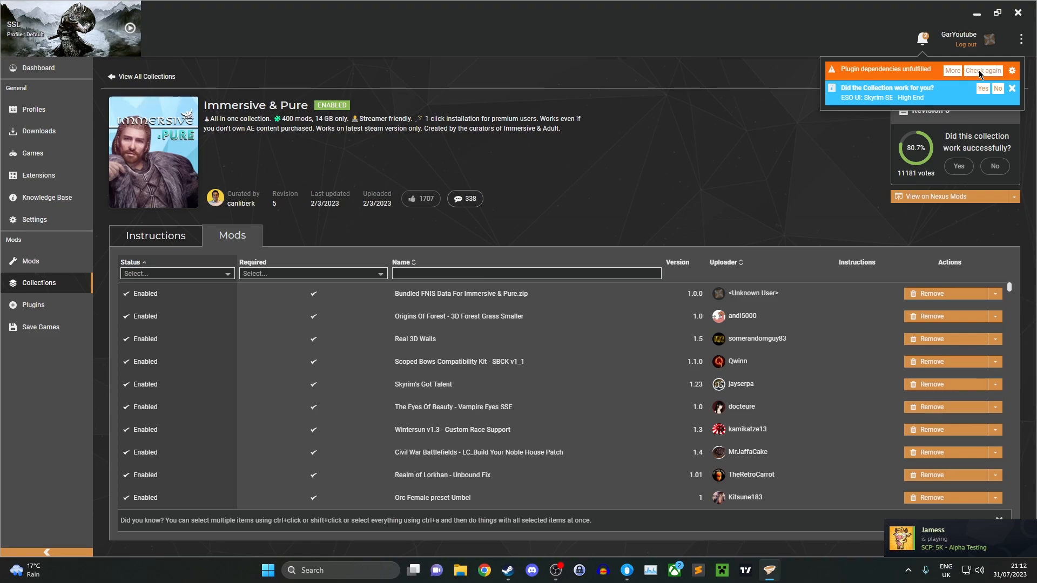
{"action": "mouse_move", "coordinate": [937, 84]}
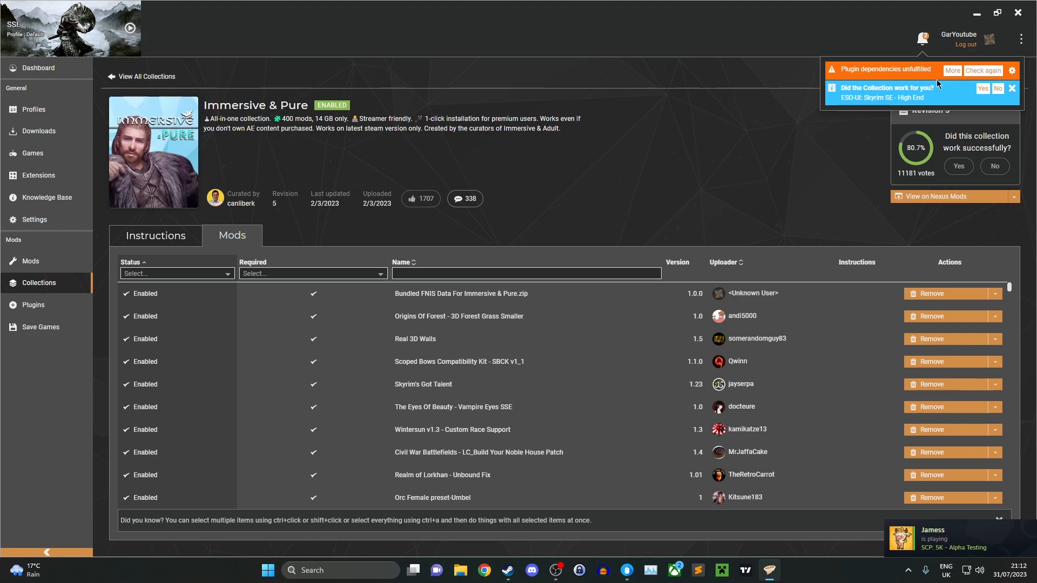
{"action": "left_click", "coordinate": [983, 71]}
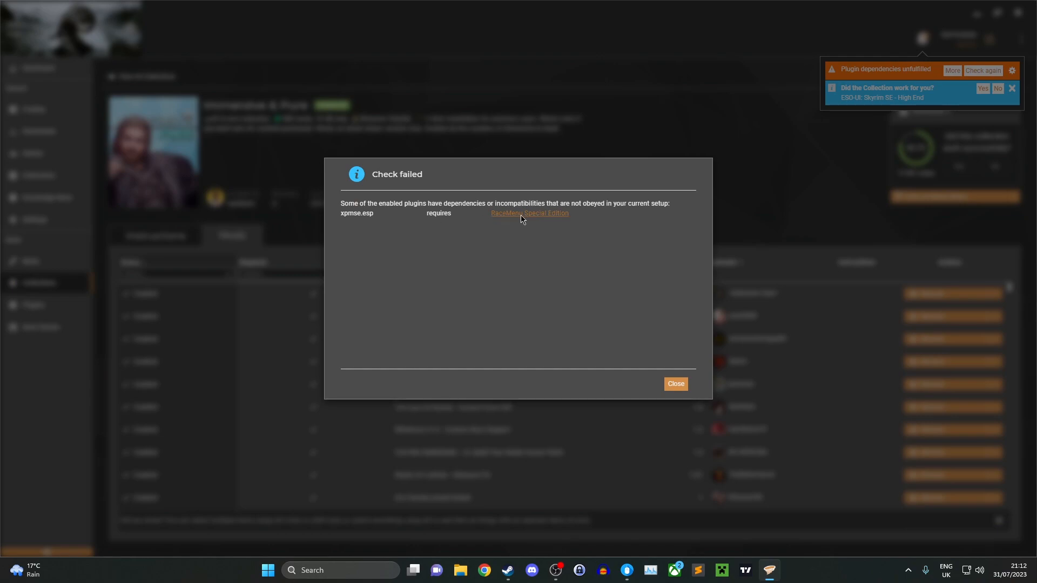
{"action": "mouse_move", "coordinate": [527, 234]}
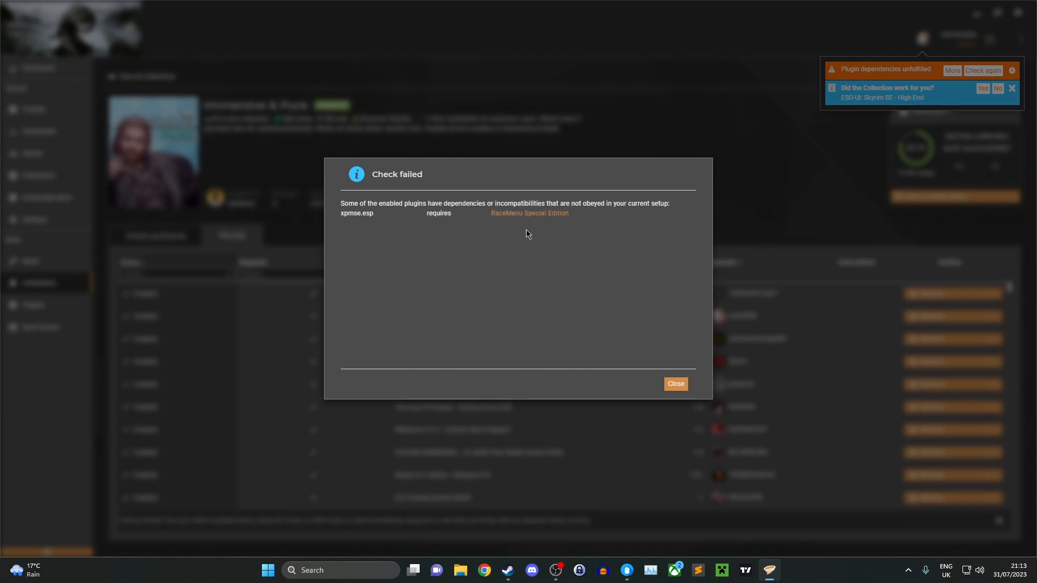
{"action": "left_click", "coordinate": [674, 383]}
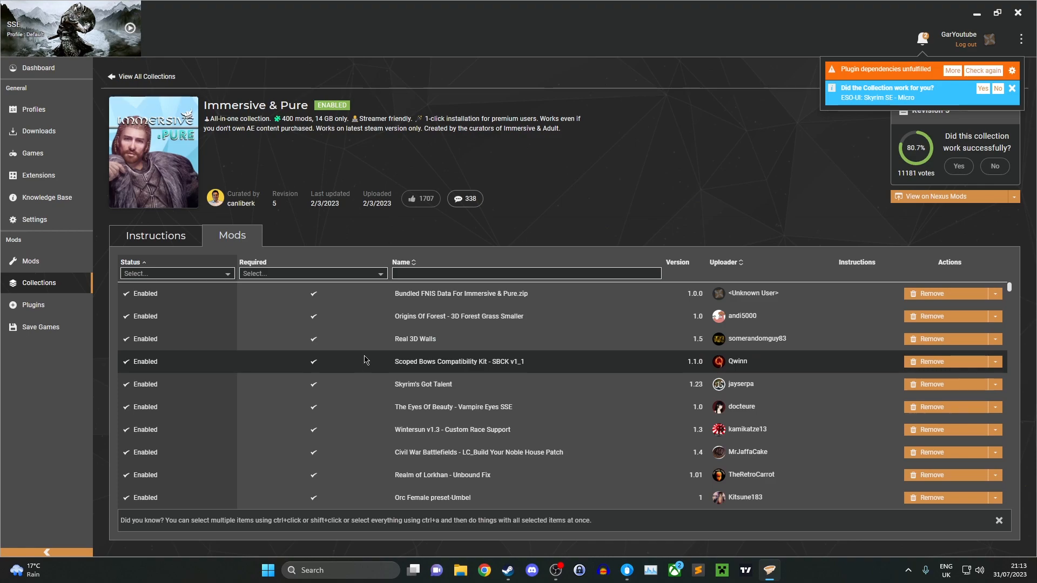
{"action": "mouse_move", "coordinate": [58, 296]}
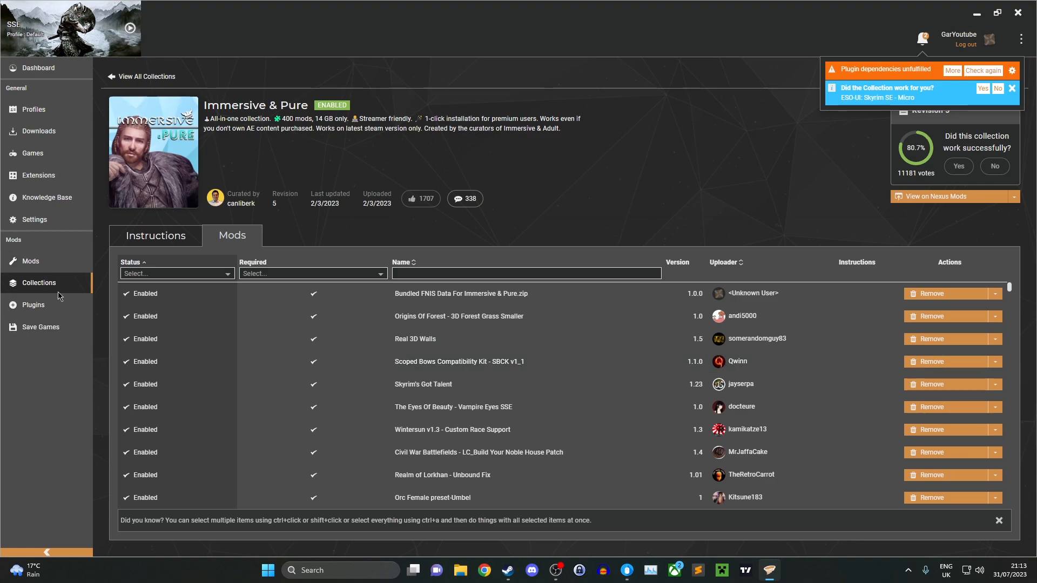
Step: Scroll the Plugins load order and inspect details of plugins such as KSHairdrosSMP.esp
{"action": "left_click", "coordinate": [33, 304]}
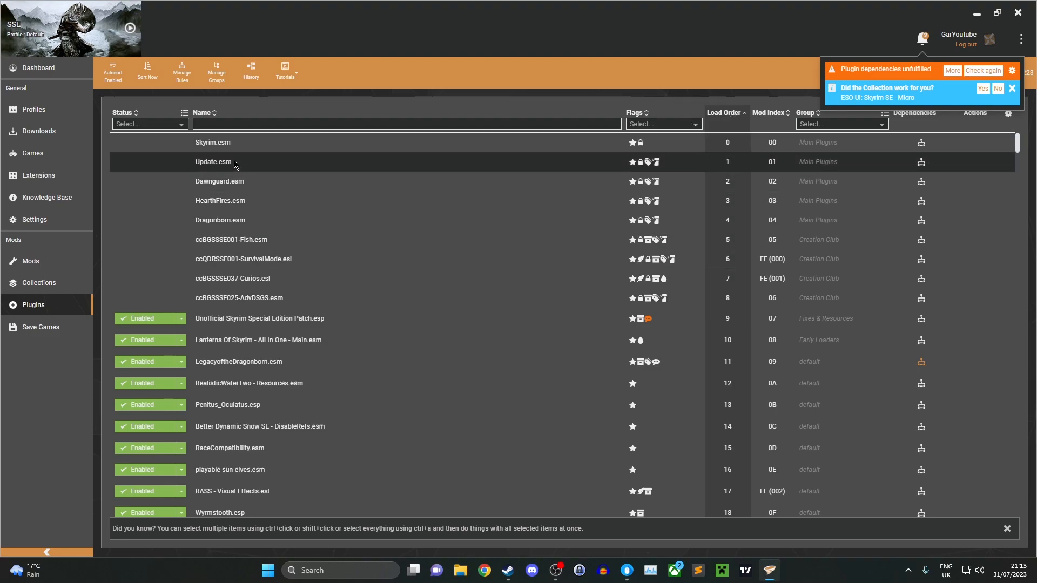
{"action": "left_click", "coordinate": [112, 71]}
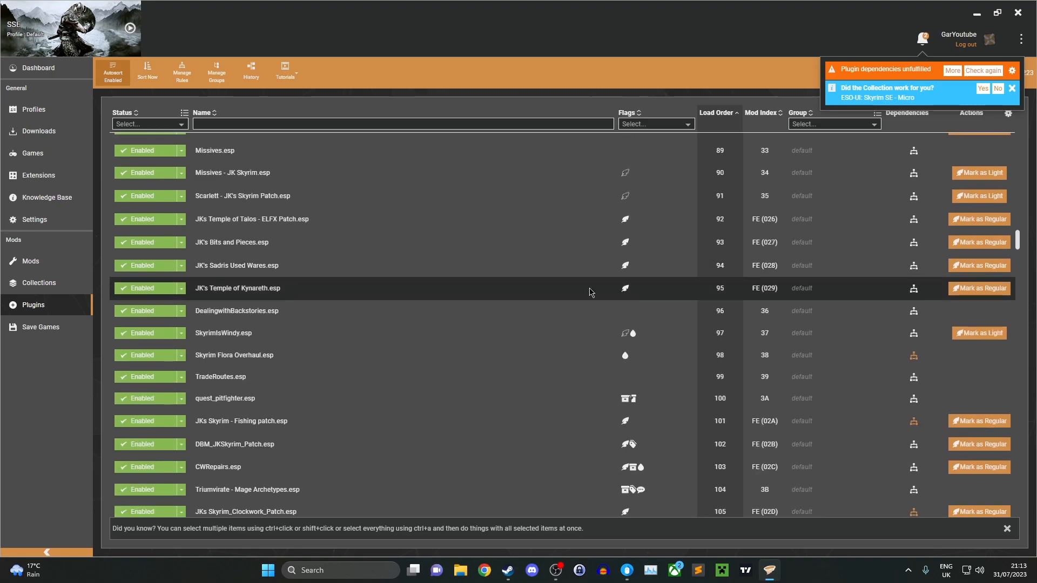
{"action": "scroll", "scroll_direction": "down", "scroll_amount": 3}
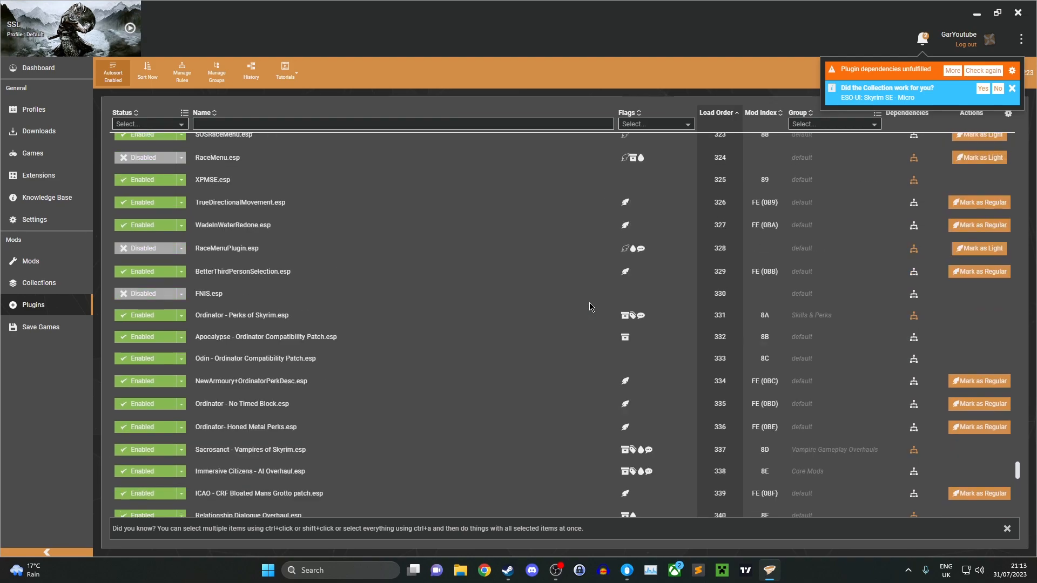
{"action": "left_click", "coordinate": [223, 258]}
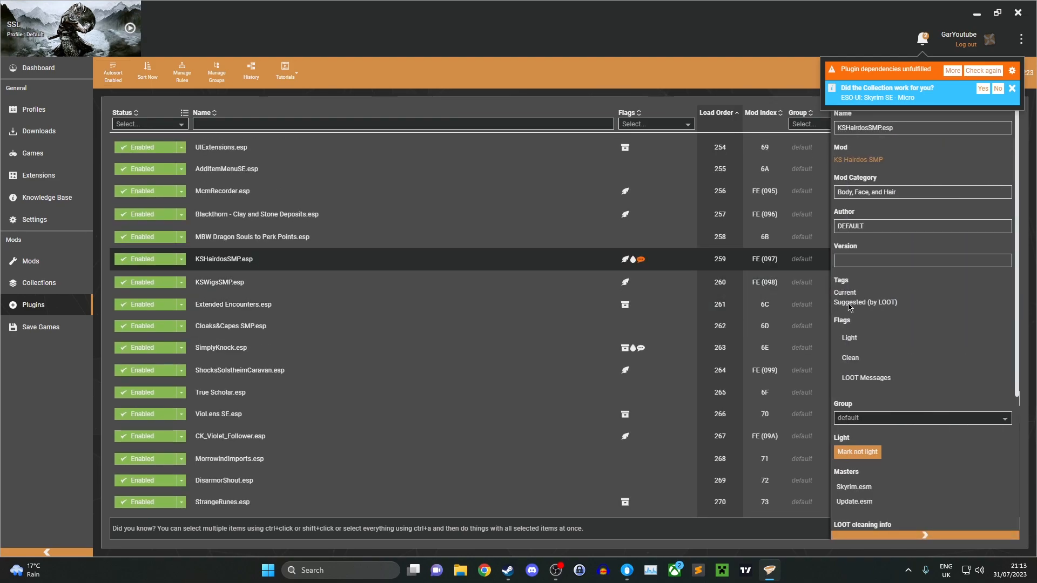
{"action": "scroll", "scroll_direction": "down", "scroll_amount": 3}
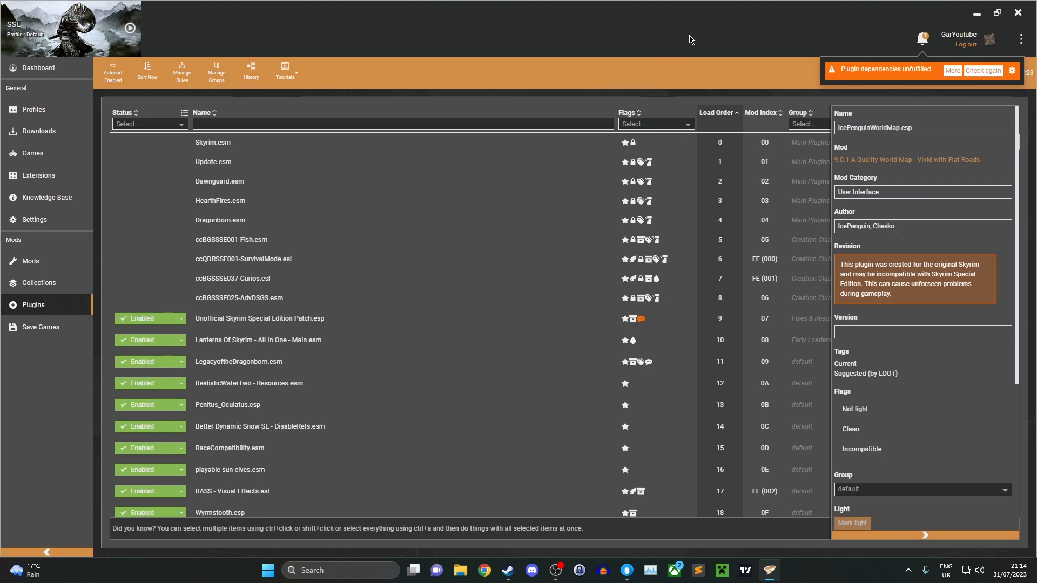
{"action": "left_click", "coordinate": [38, 67]}
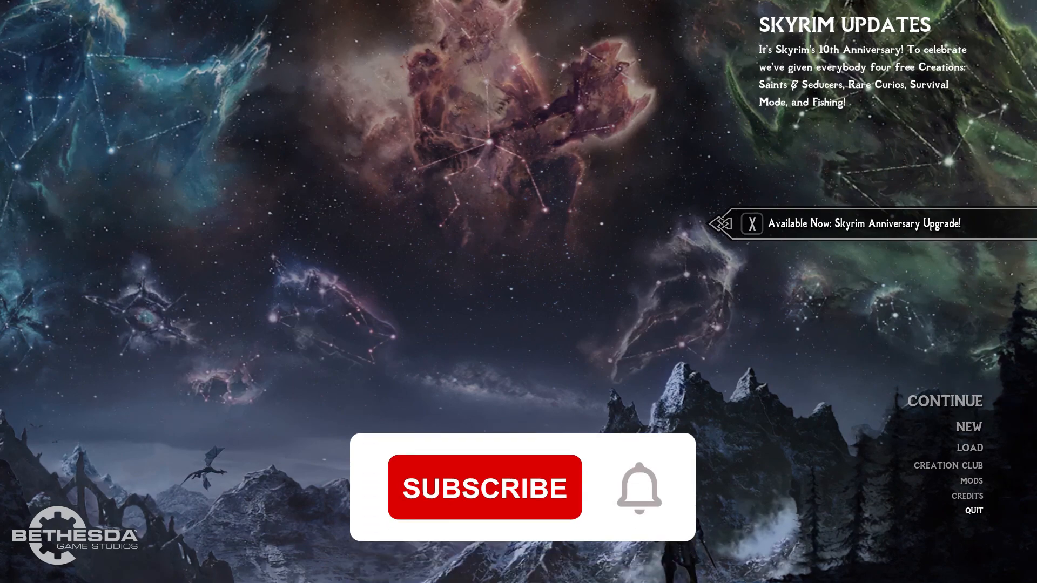
Step: Launch Skyrim Special Edition from Vortex and reach its main menu
{"action": "left_click", "coordinate": [485, 487]}
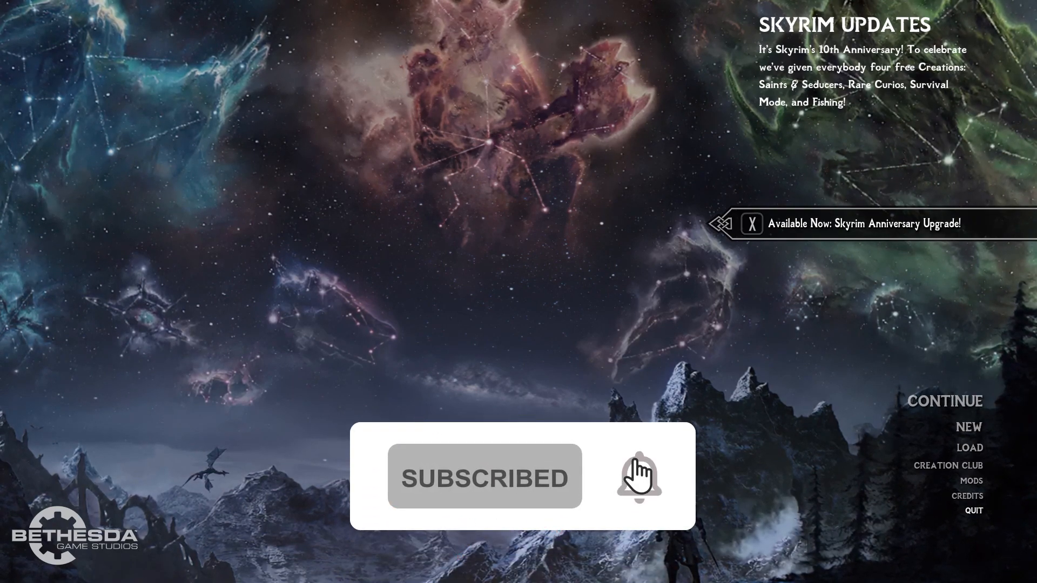
{"action": "left_click", "coordinate": [637, 478]}
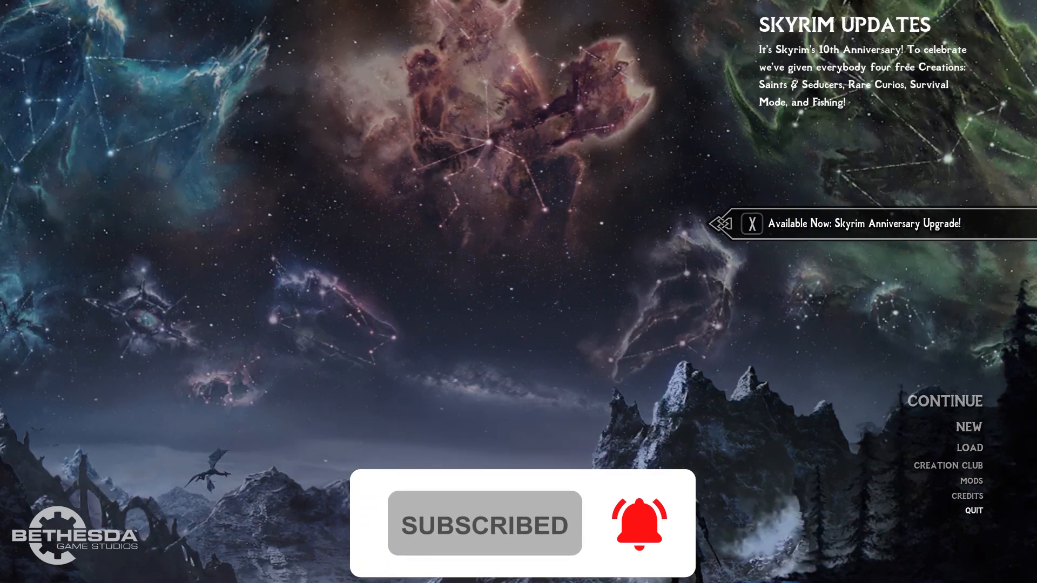